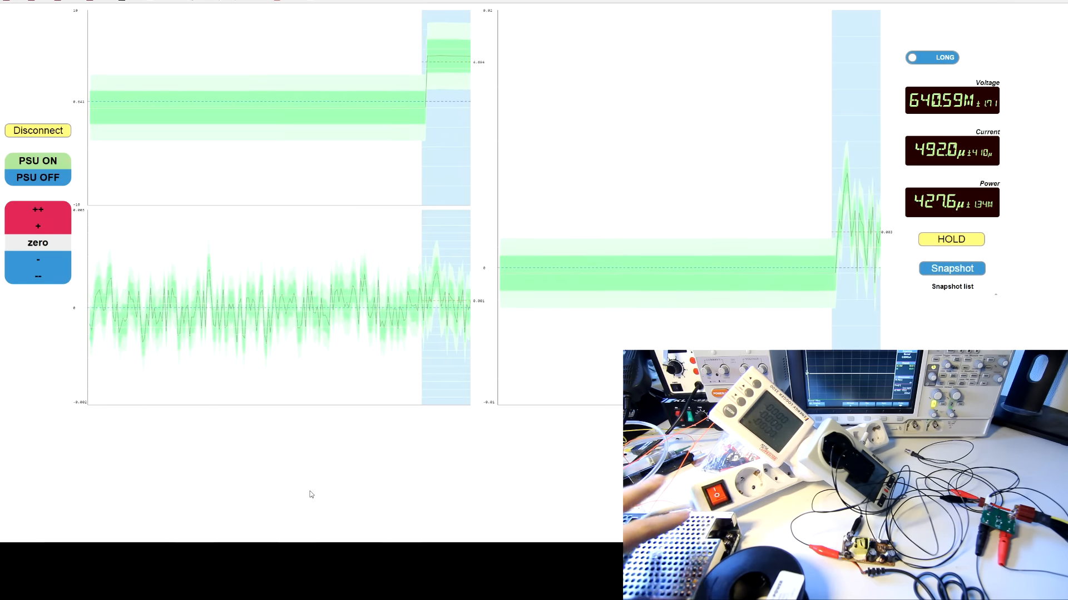
# - Switch the PSU on so the supply reads about 5.3 V at roughly 146 µA
pyautogui.click(931, 58)
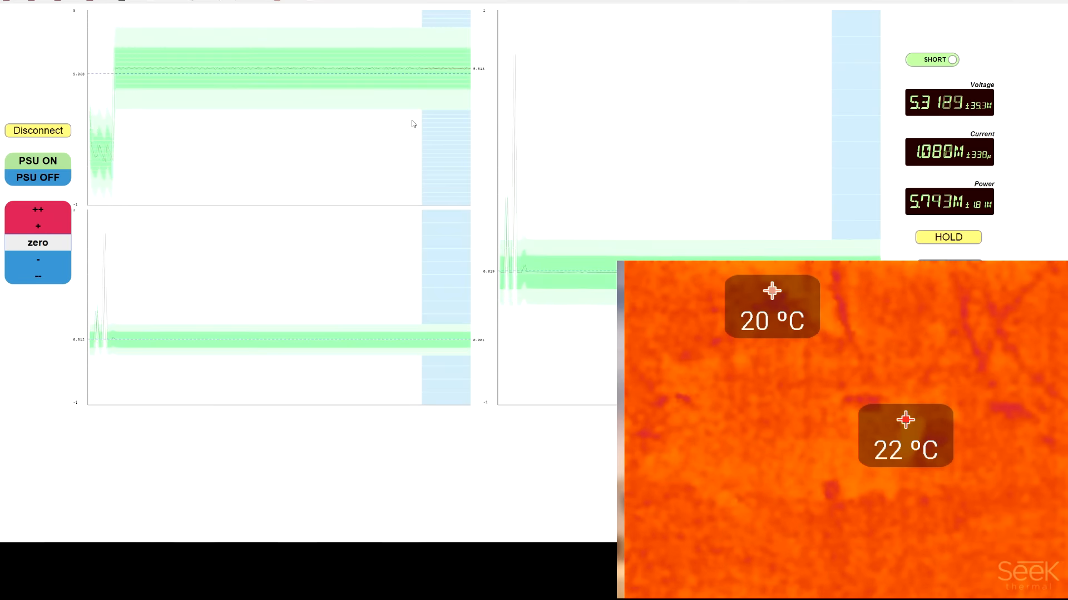
pyautogui.click(931, 59)
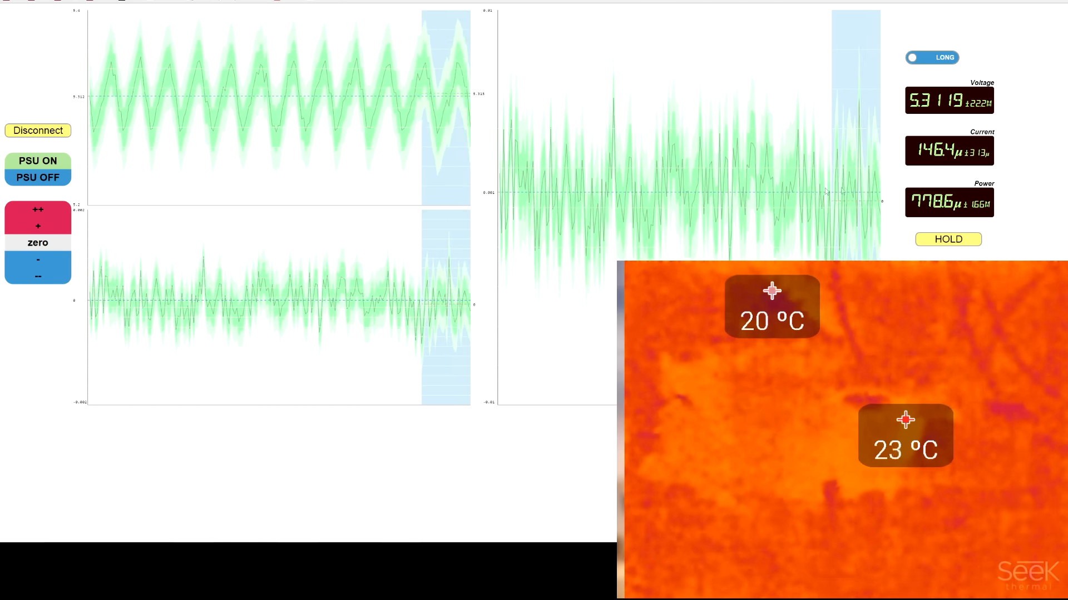
# - Step the load up from the red load panel so current rises to about 1.2 mA
pyautogui.click(38, 226)
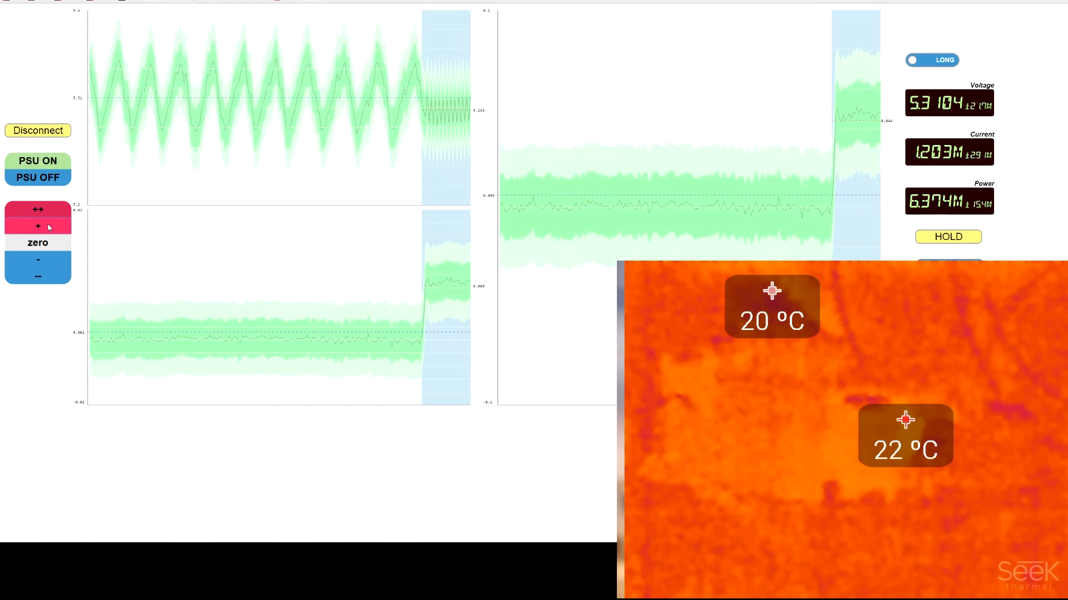
pyautogui.click(931, 60)
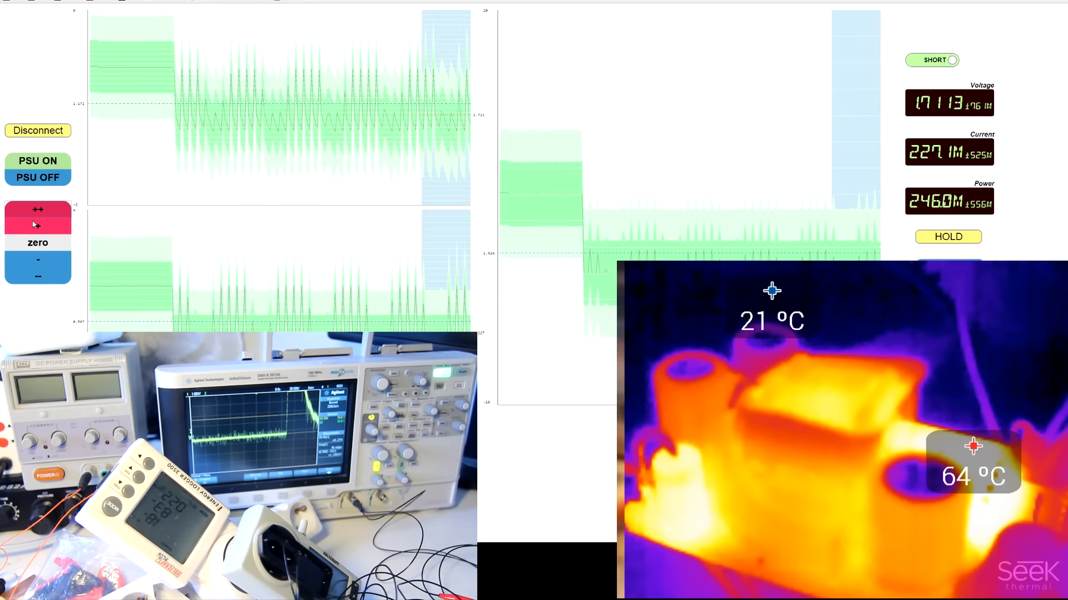
# - Zero the load so readings settle near 5.30 V, 374 µA and 1.98 mW
pyautogui.click(38, 225)
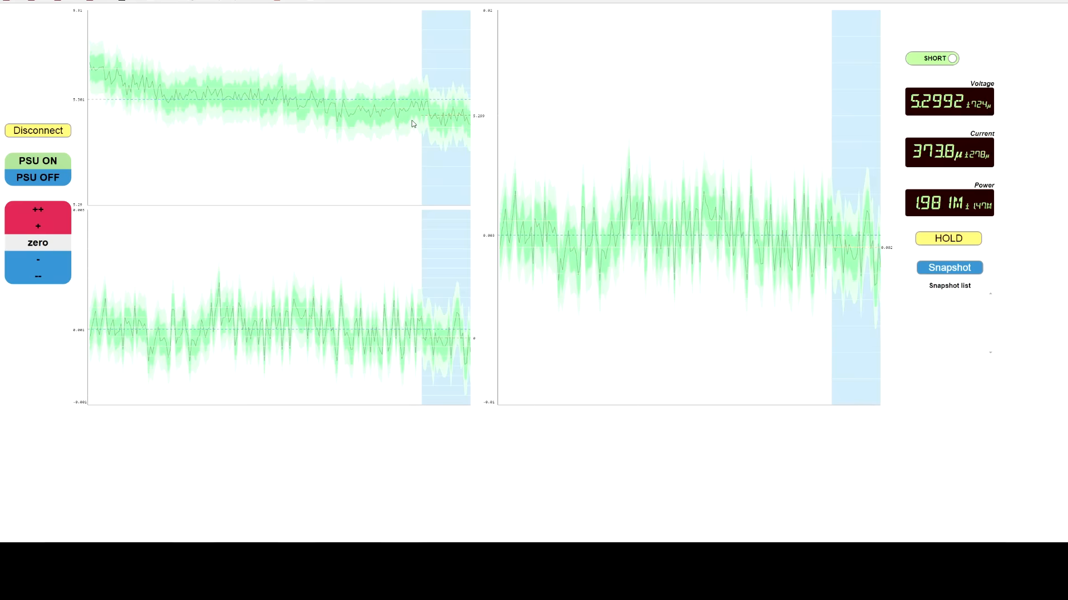
pyautogui.click(37, 209)
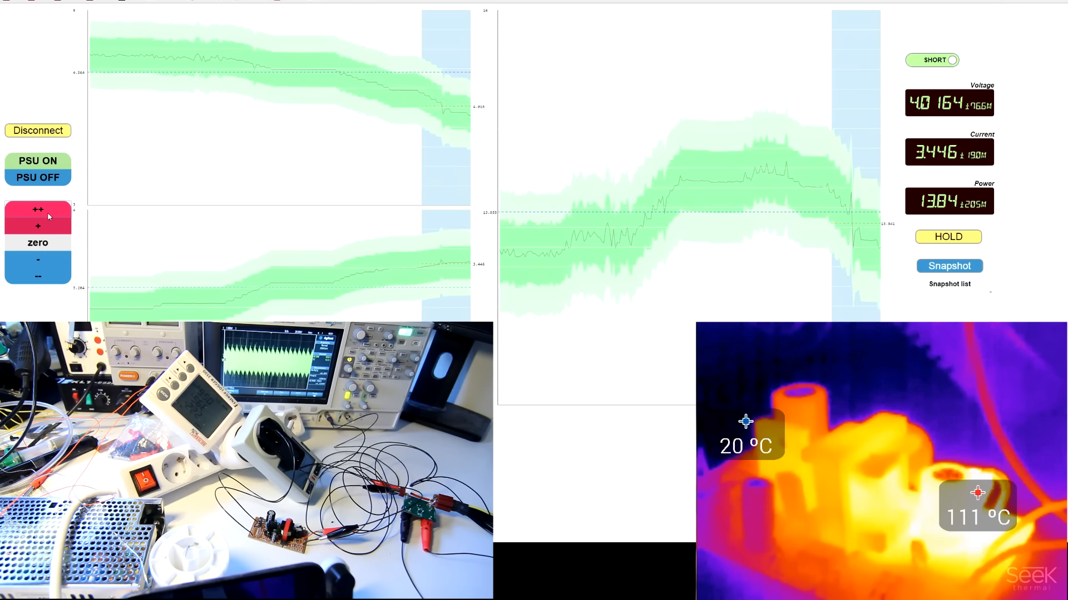
# - Push the load to about 3.46 A so the output sags to 3.93 V at 112 °C
pyautogui.click(38, 266)
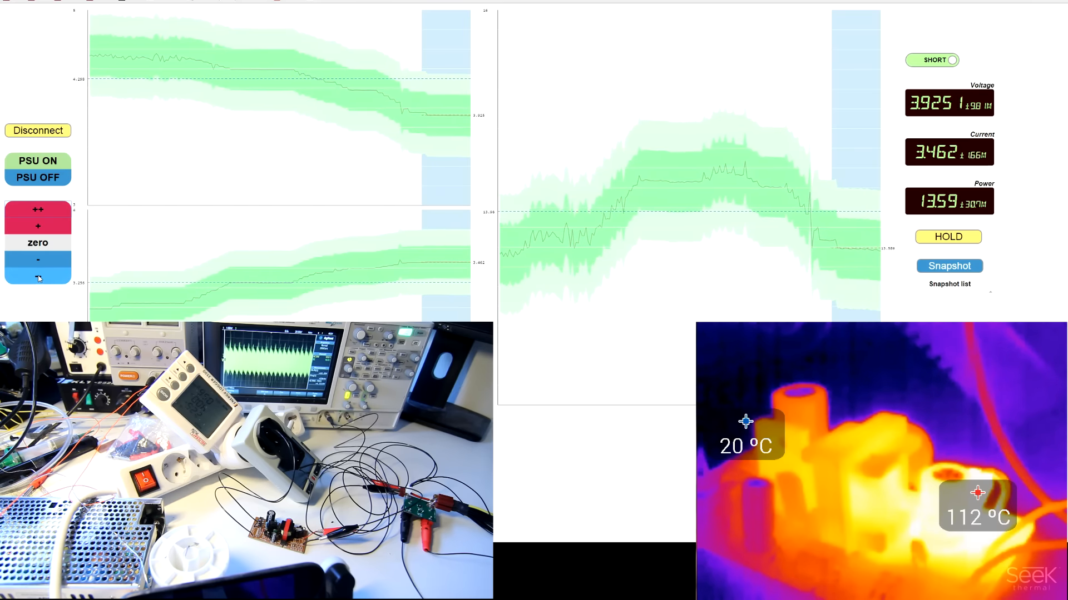